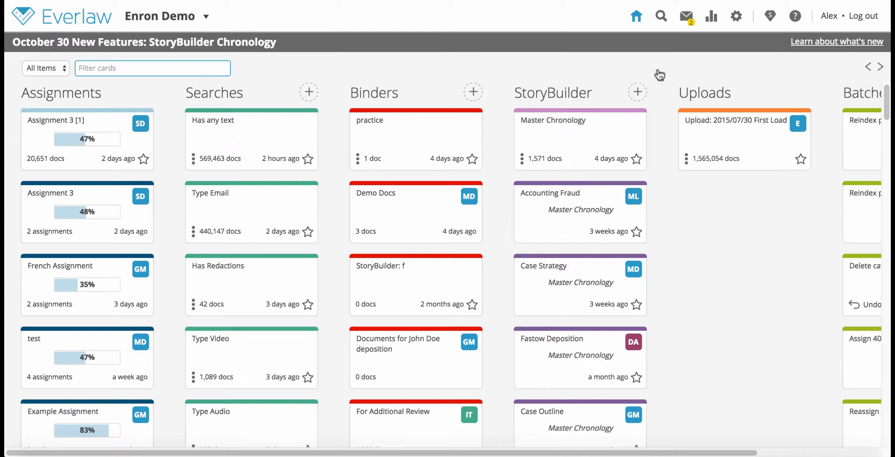
mouse_move(664, 75)
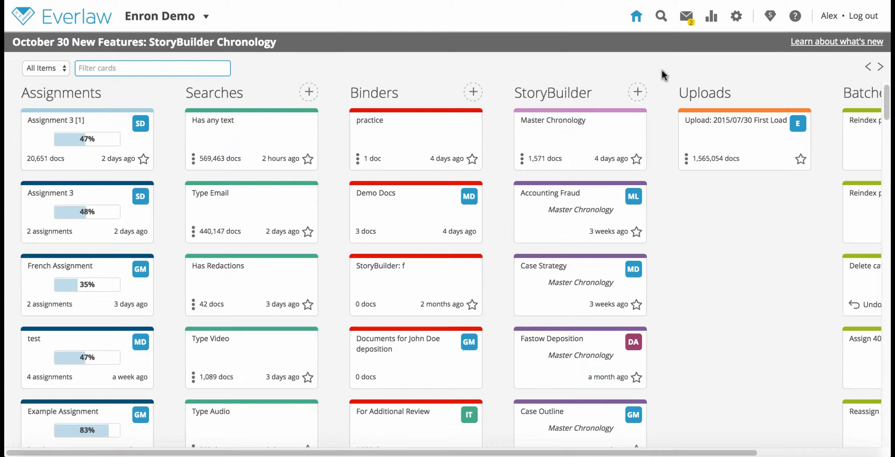
mouse_move(736, 16)
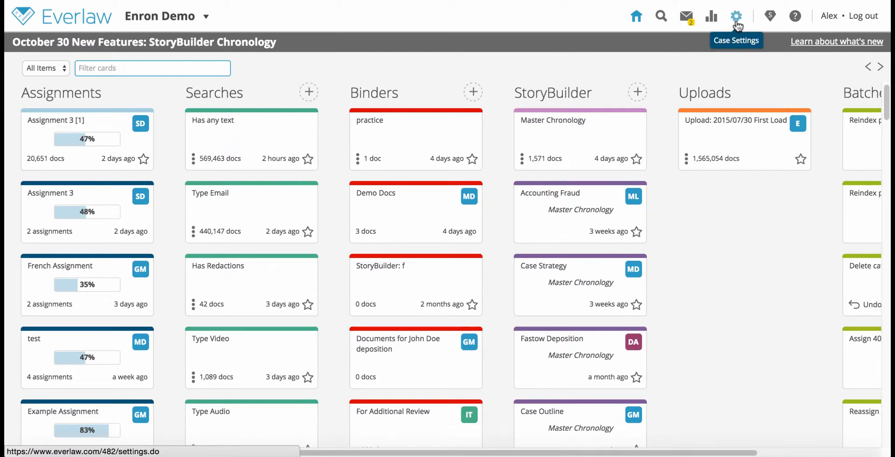
Go to Case Settings > Metadata and bring the User-Editable Fields section into view
click(736, 16)
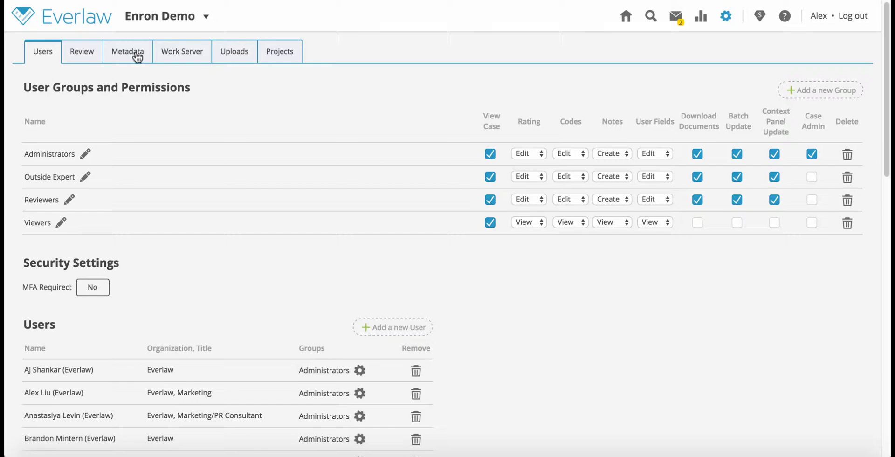
click(128, 51)
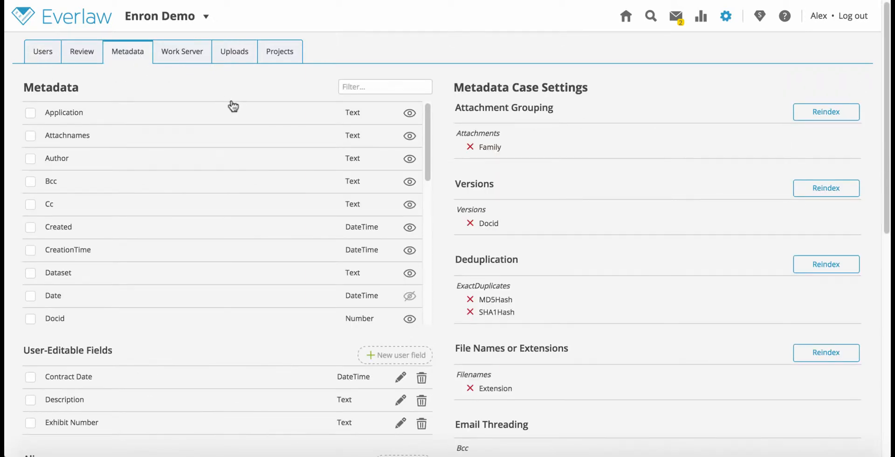
scroll(down, 3)
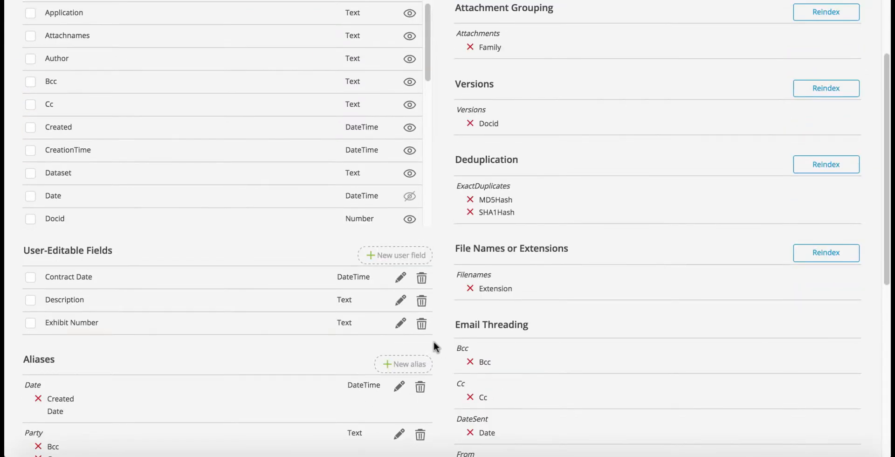
mouse_move(121, 258)
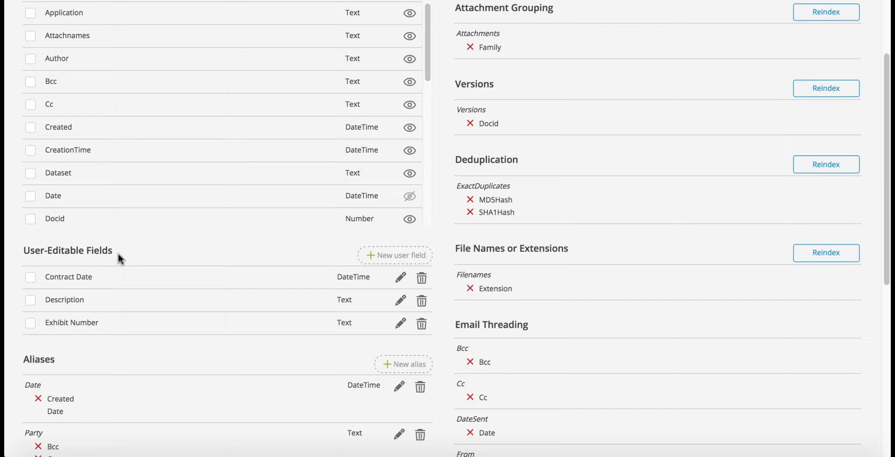
mouse_move(395, 255)
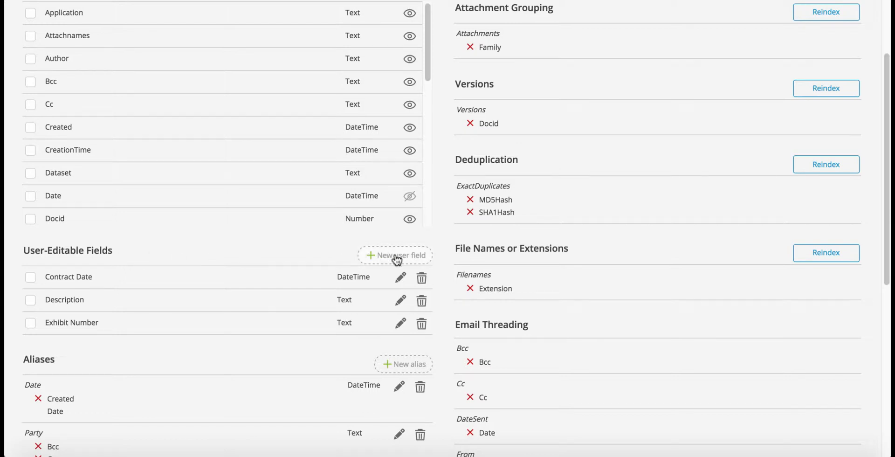
Create a Text-type user-editable field named Color
click(395, 255)
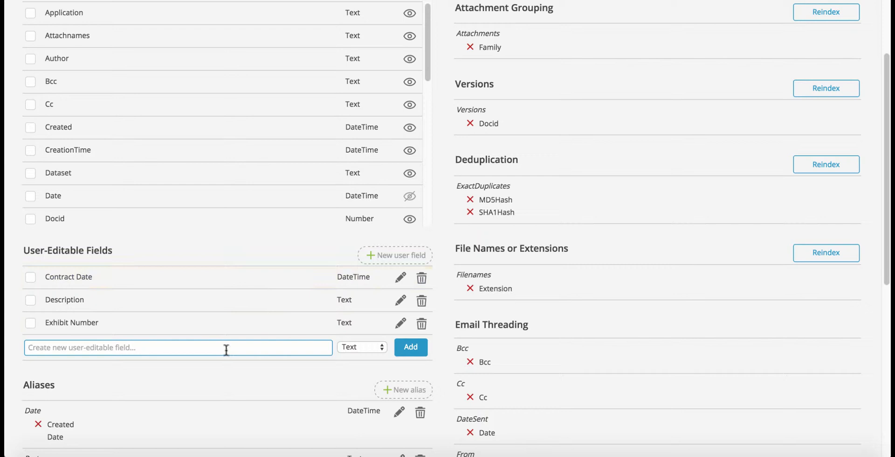
text(Color)
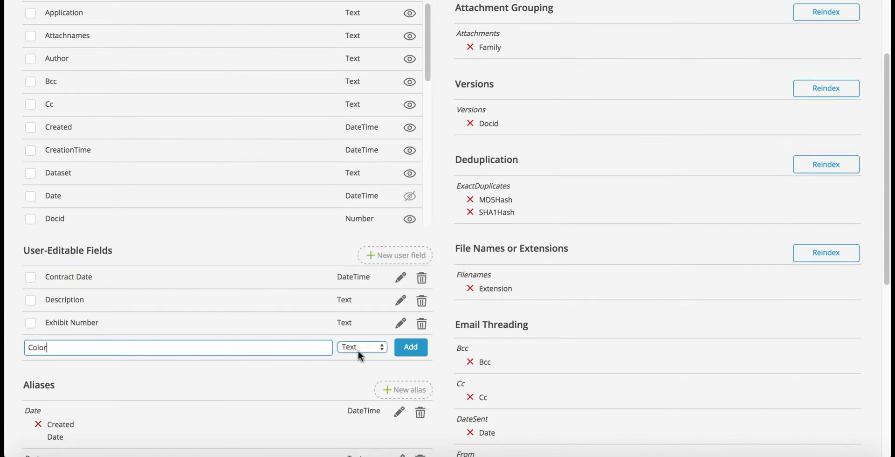
click(362, 347)
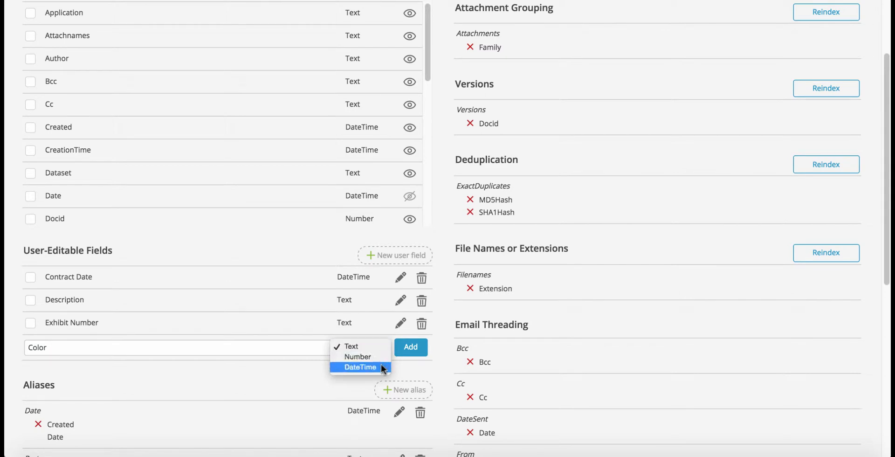
mouse_move(357, 356)
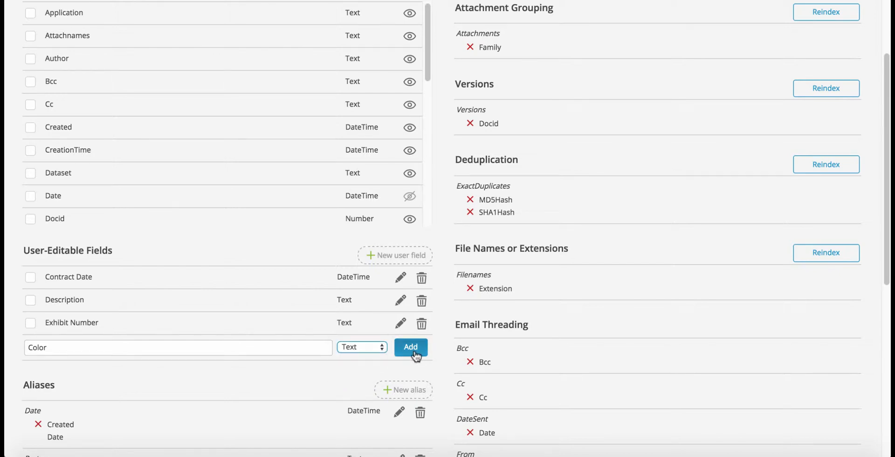
click(410, 347)
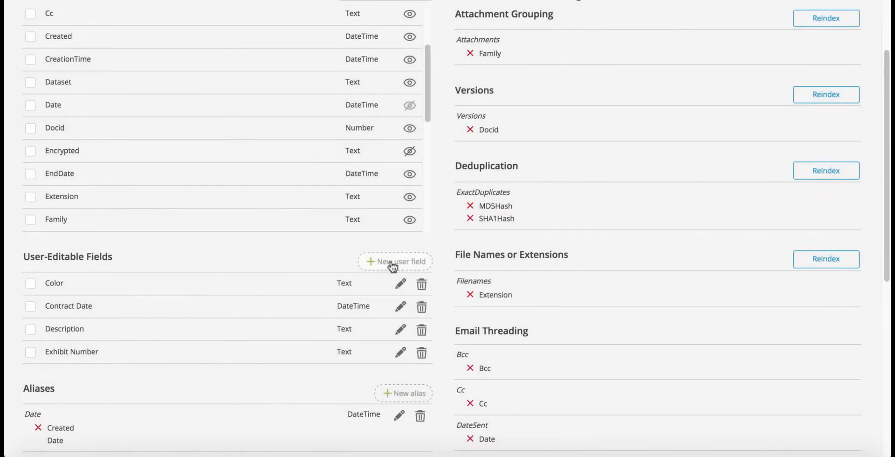
Create a user field named 'Sample datetime field' and reach its data-type choice
click(394, 262)
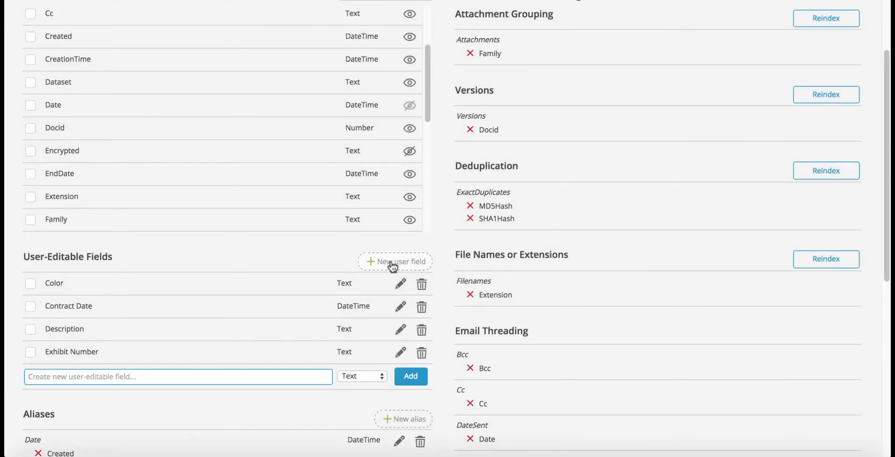
text(Sample dat)
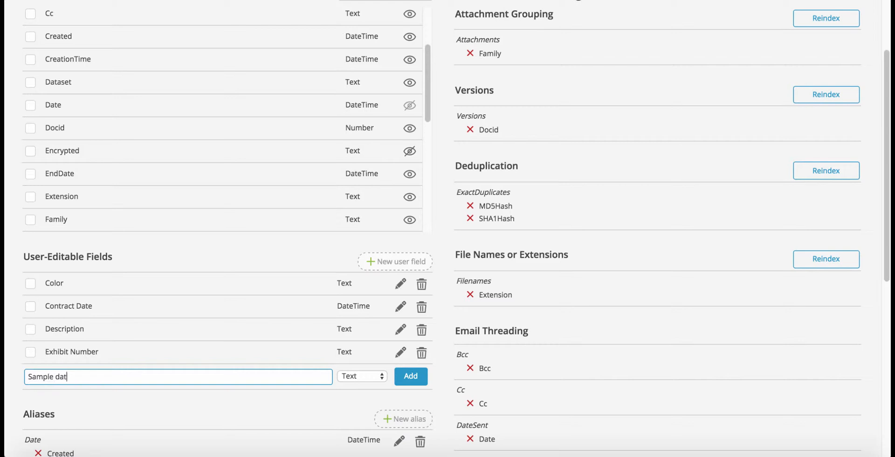
text(etime field)
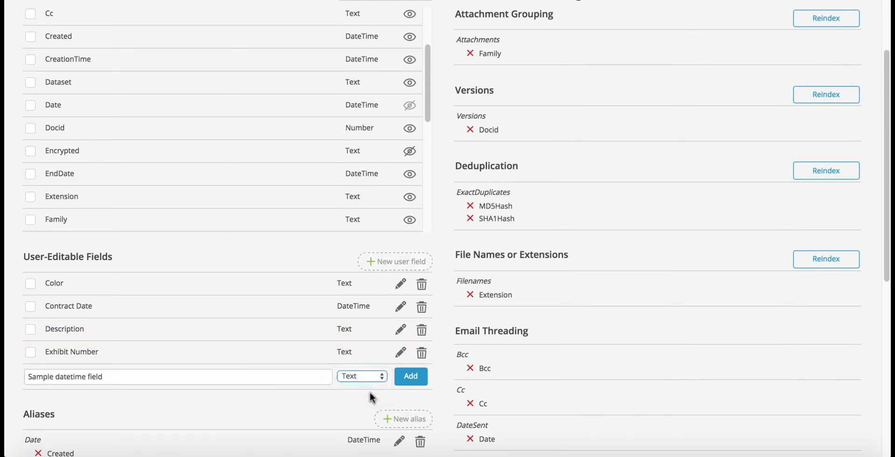
click(410, 375)
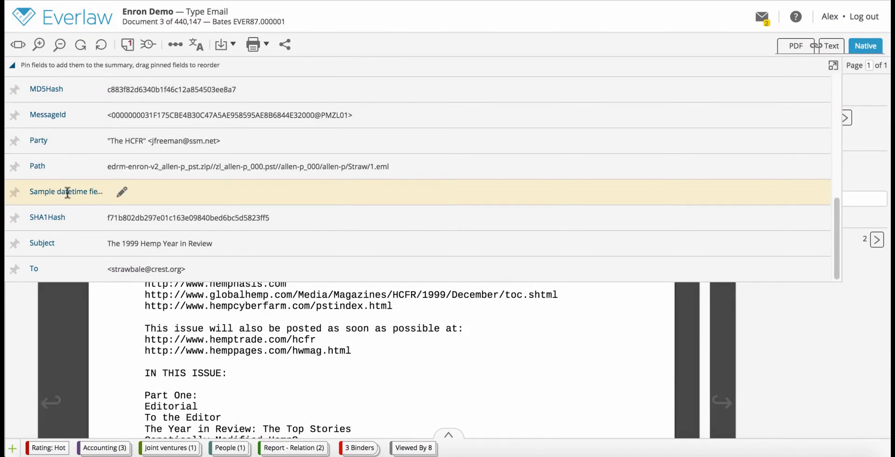
mouse_move(121, 192)
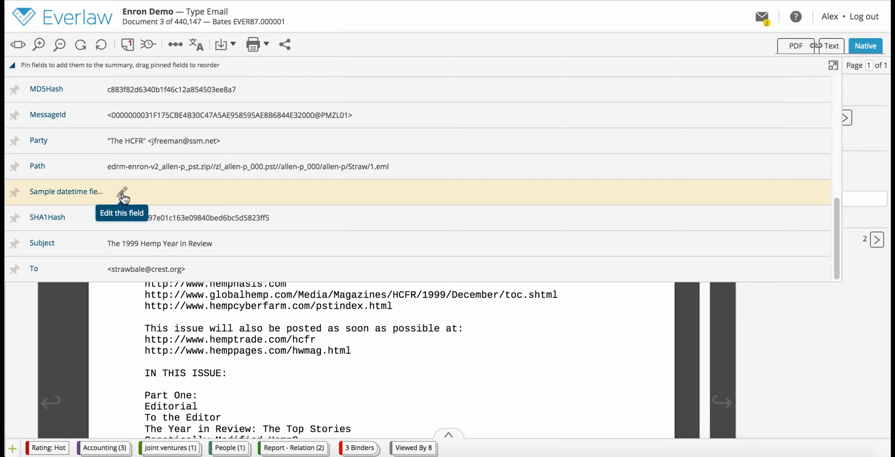
Enter 2015/12/01 as the email's Sample datetime field value in the metadata panel
click(123, 191)
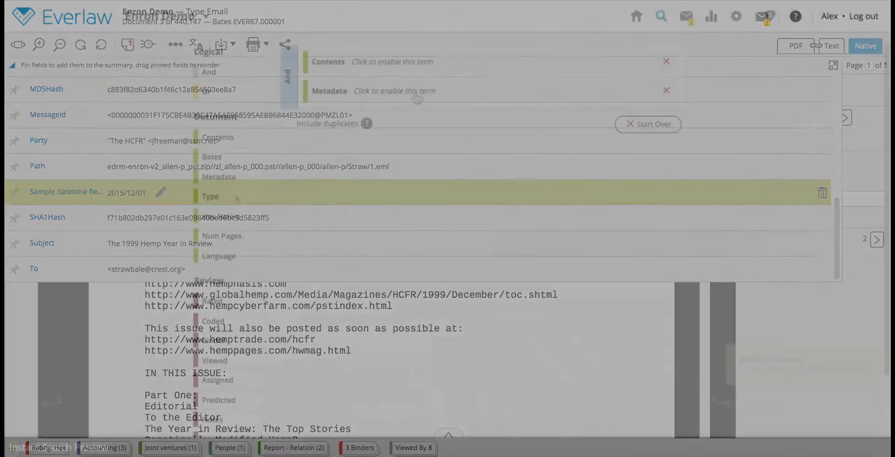
click(478, 90)
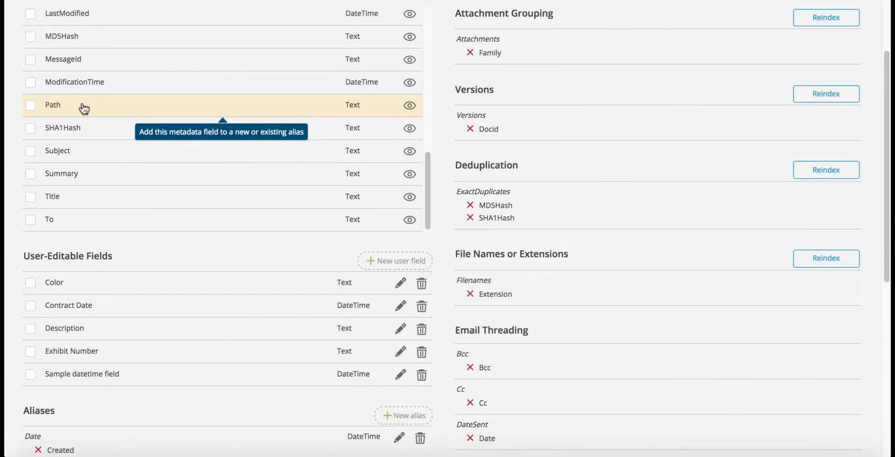
mouse_move(396, 264)
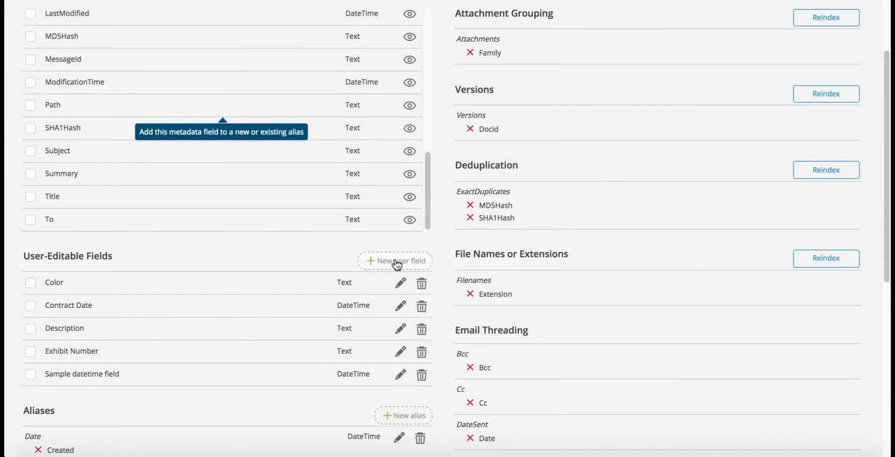
Create a Text-type user-editable field named Path
click(395, 260)
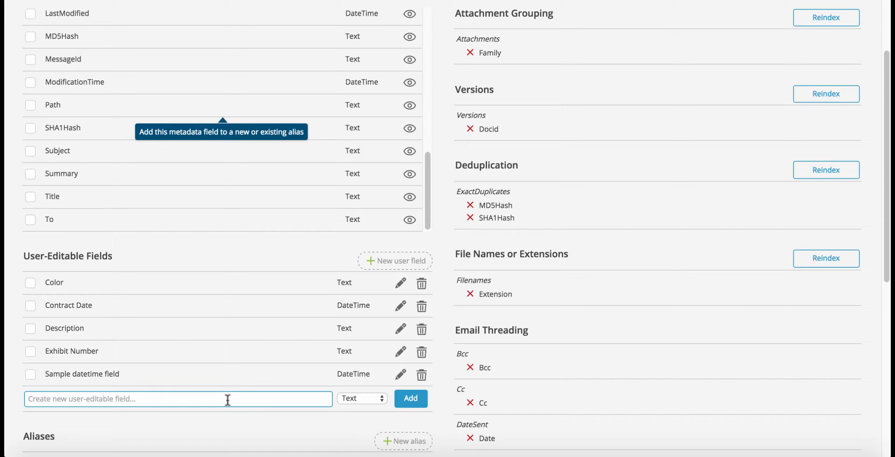
text(Path)
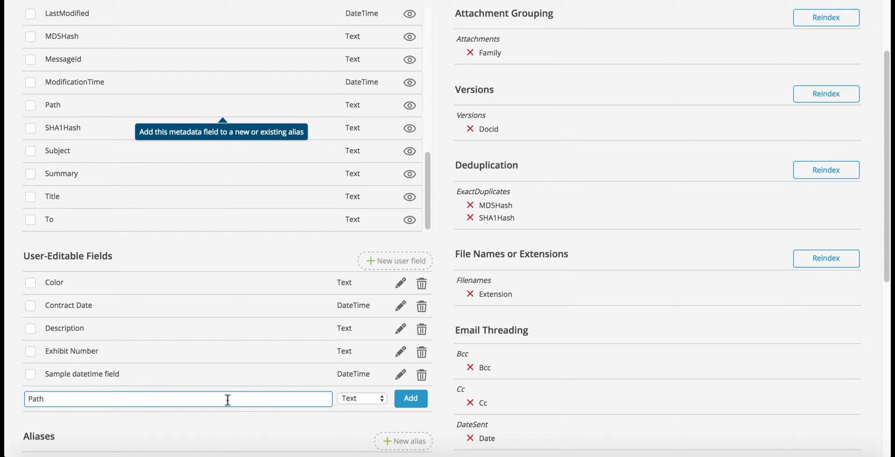
click(410, 398)
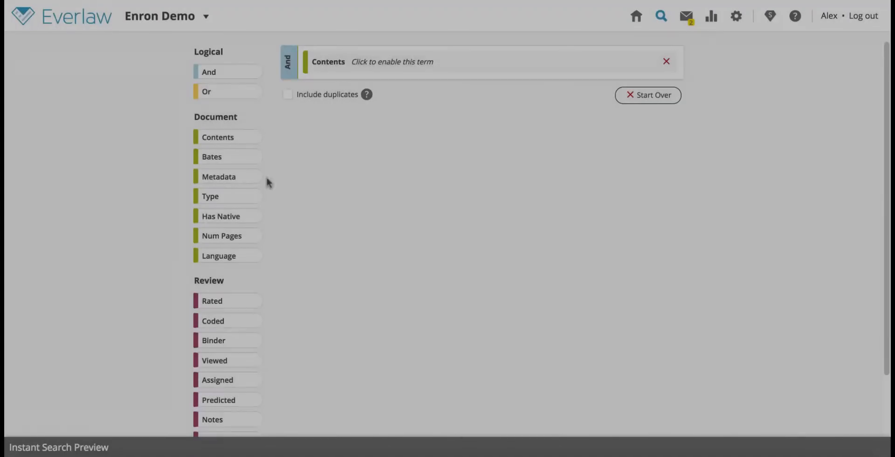
Add a Metadata search term Color: Red (Exact), matching 3 documents
click(218, 176)
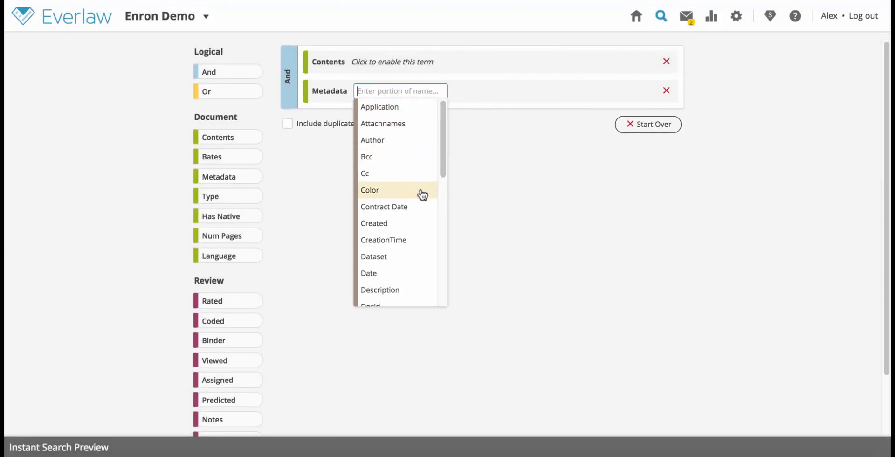
click(370, 189)
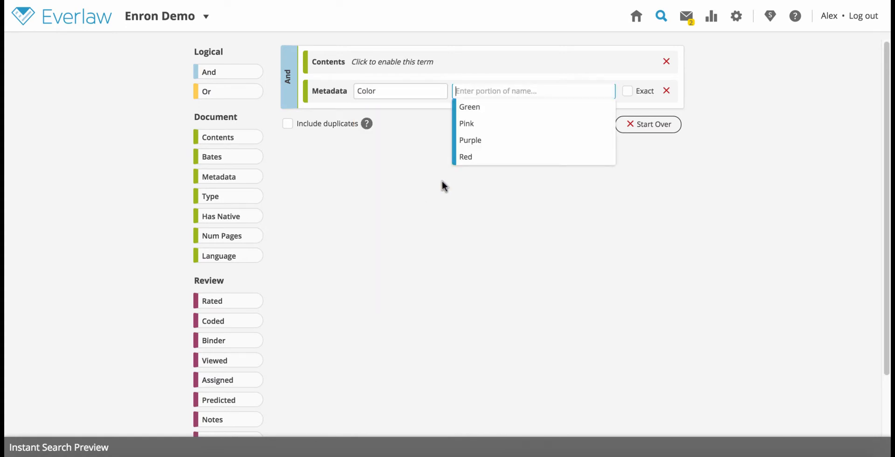
click(465, 156)
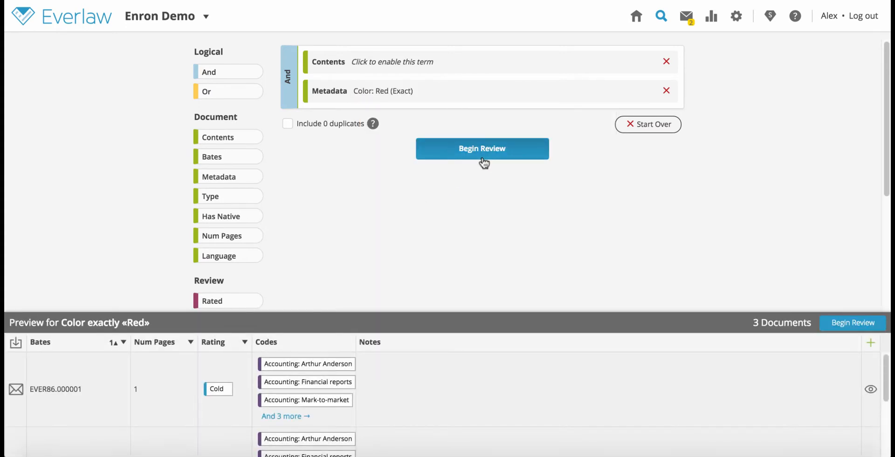
mouse_move(738, 292)
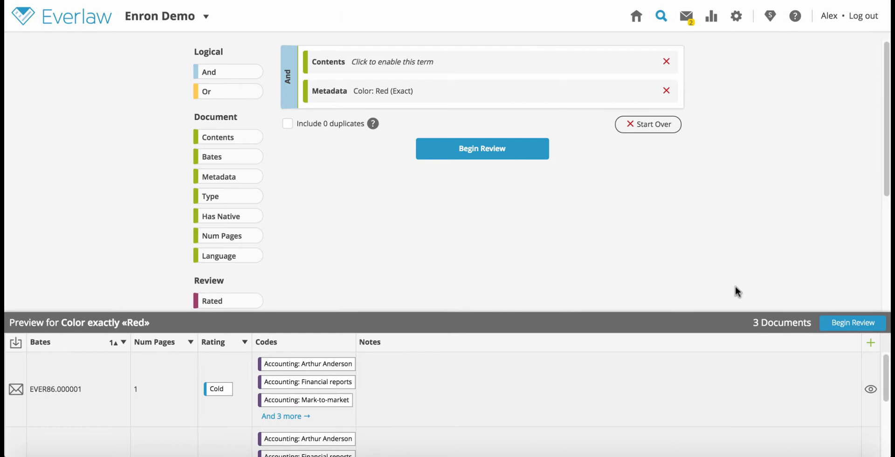
mouse_move(870, 388)
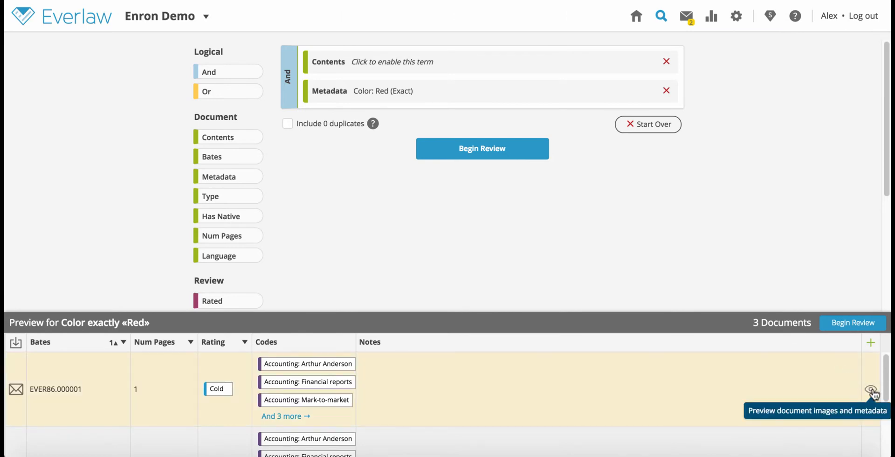
Preview EVER86.000001 with all user fields shown and change its Color to Pink
click(870, 389)
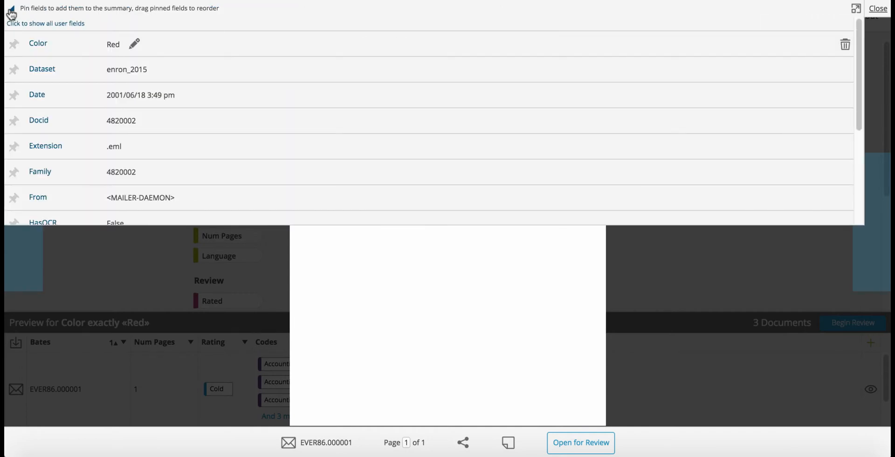
click(46, 23)
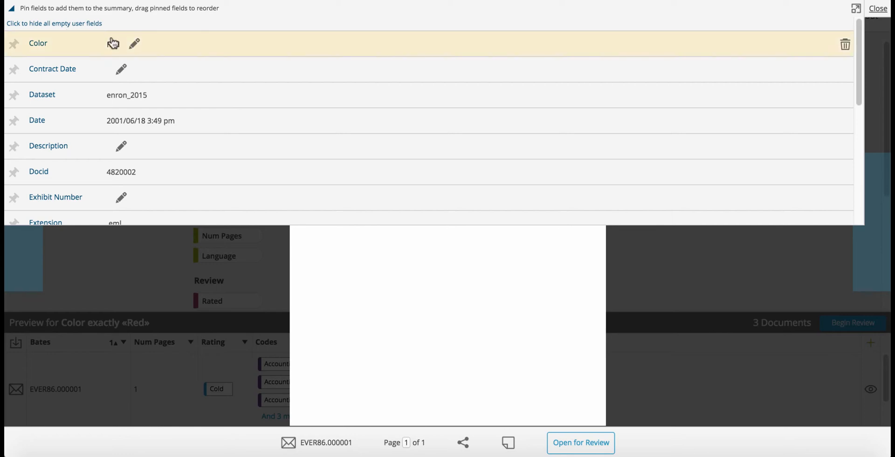
click(133, 43)
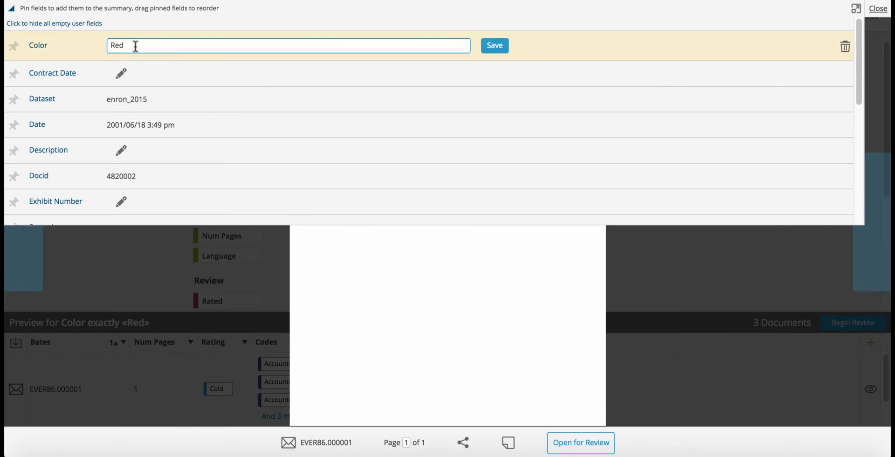
text(Pink)
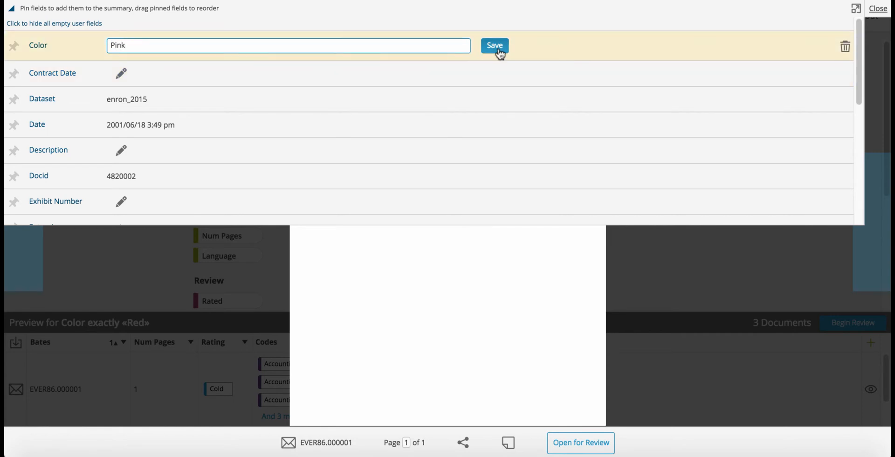
click(494, 45)
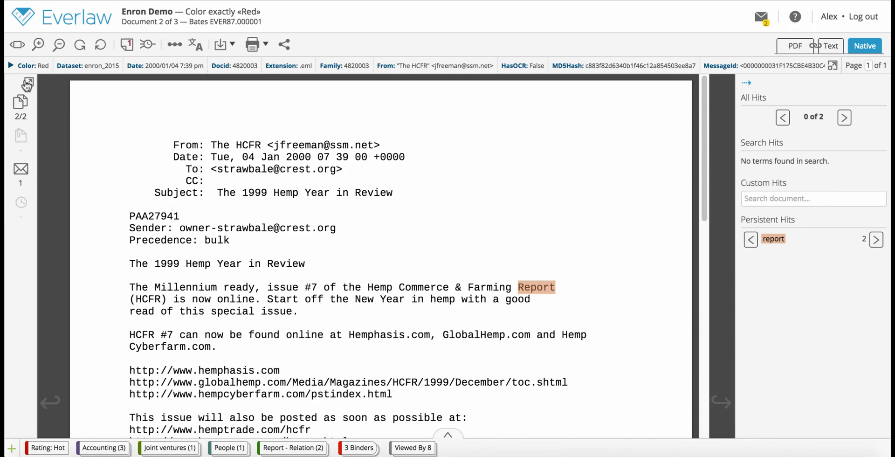
Expand EVER87.000001's metadata, show all user fields, and set Contract Date to 2015/12/09
click(8, 65)
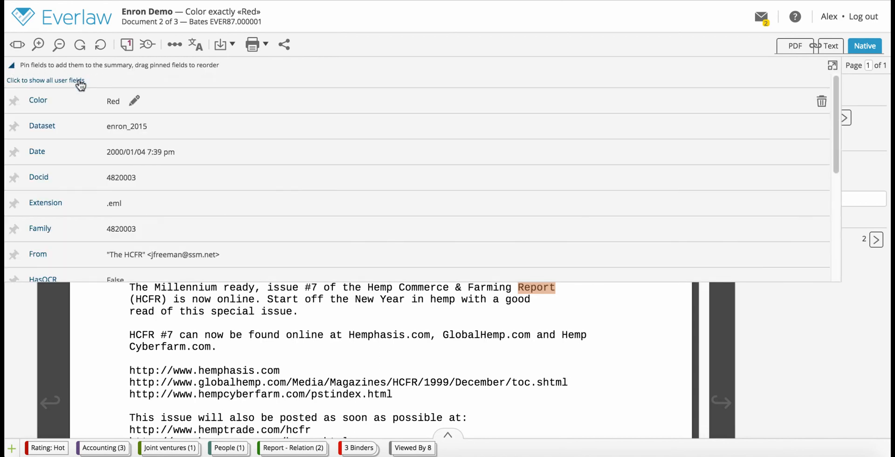
click(45, 80)
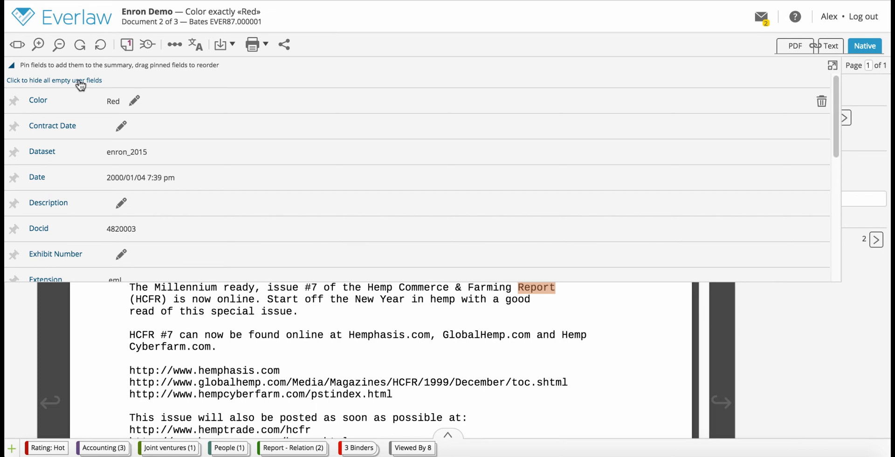
mouse_move(124, 155)
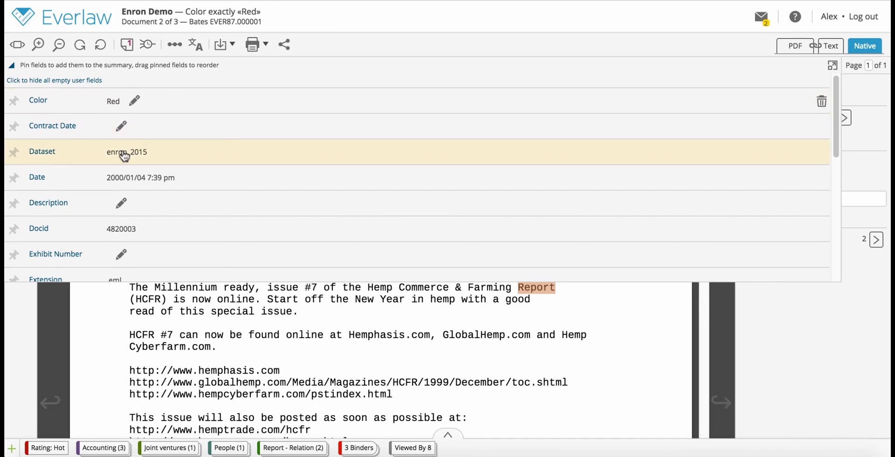
mouse_move(127, 157)
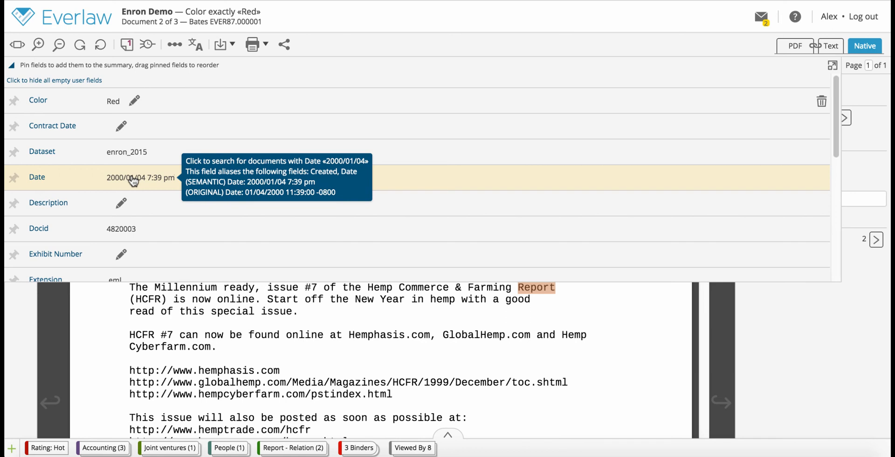
click(121, 126)
text(12/9/2015)
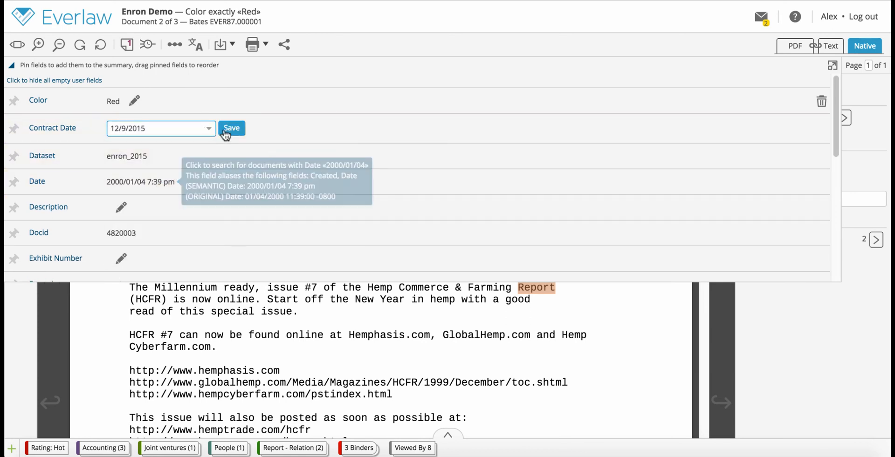
click(231, 128)
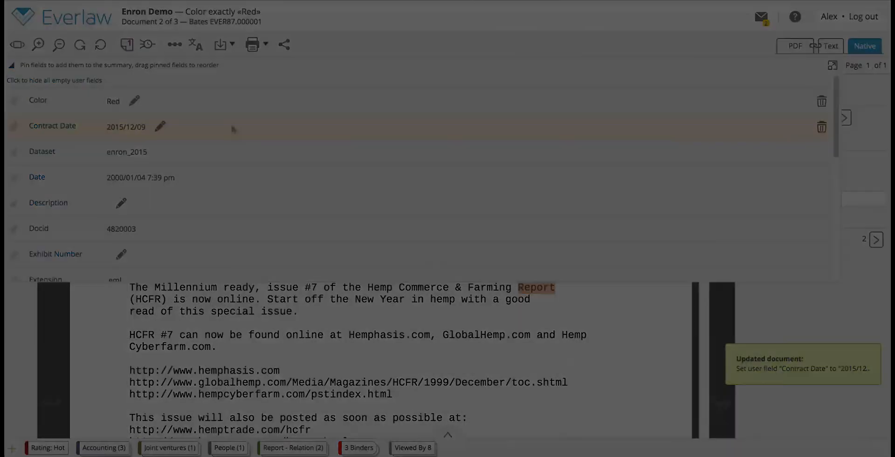